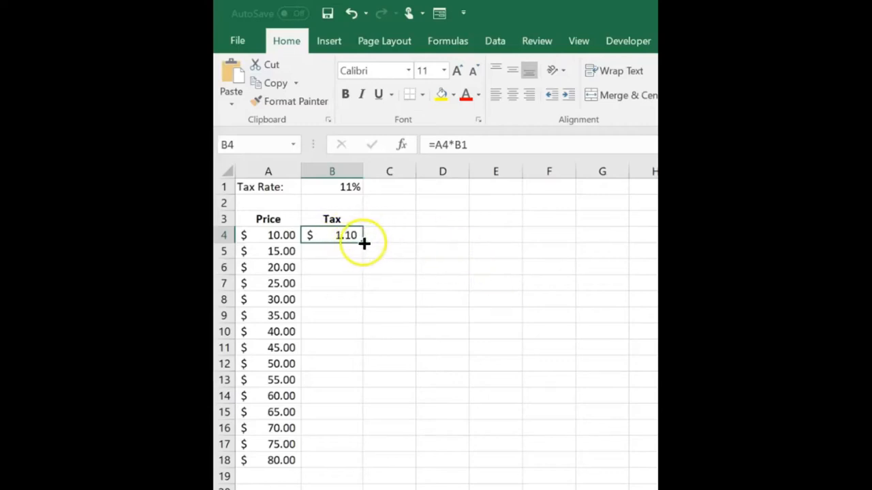
Copy the row Total formula down to all four regions and confirm East reads =SUM(B4:E4).
drag(364, 242, 356, 463)
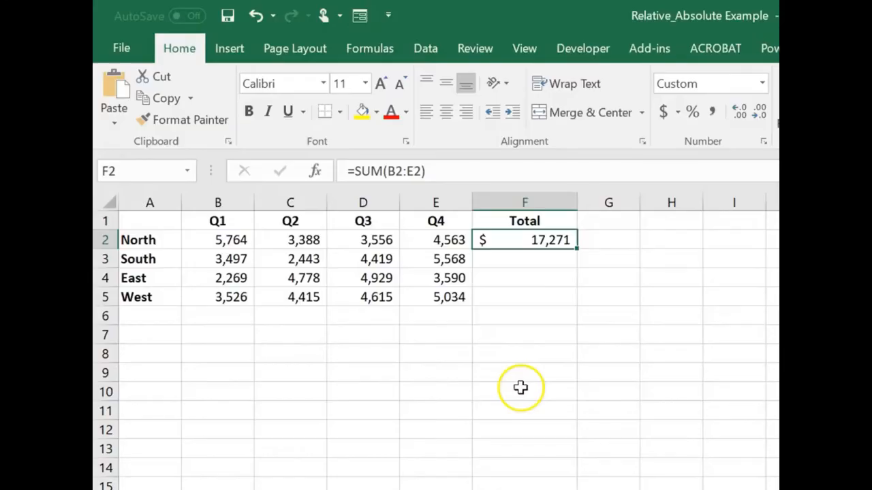
mouse_move(574, 252)
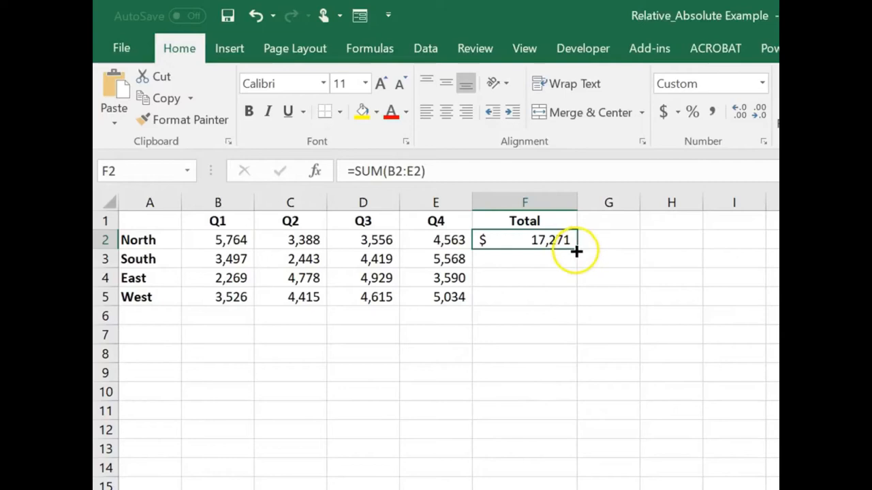
drag(574, 252, 575, 297)
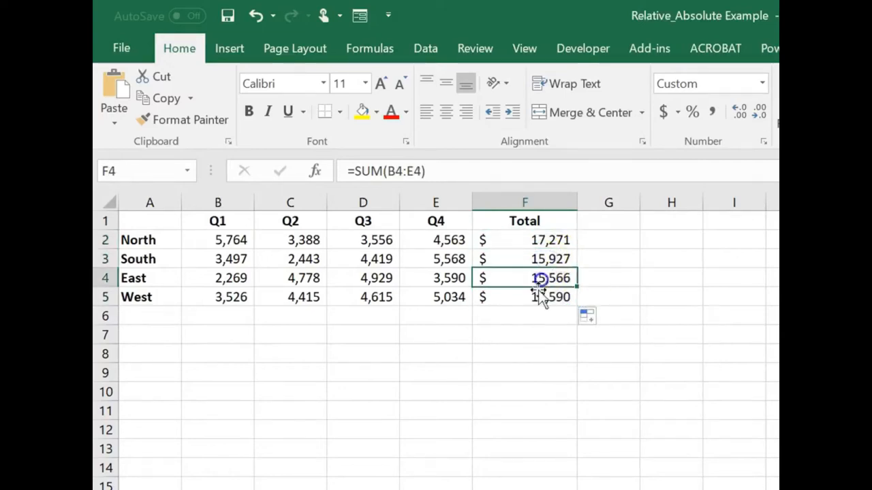
click(525, 296)
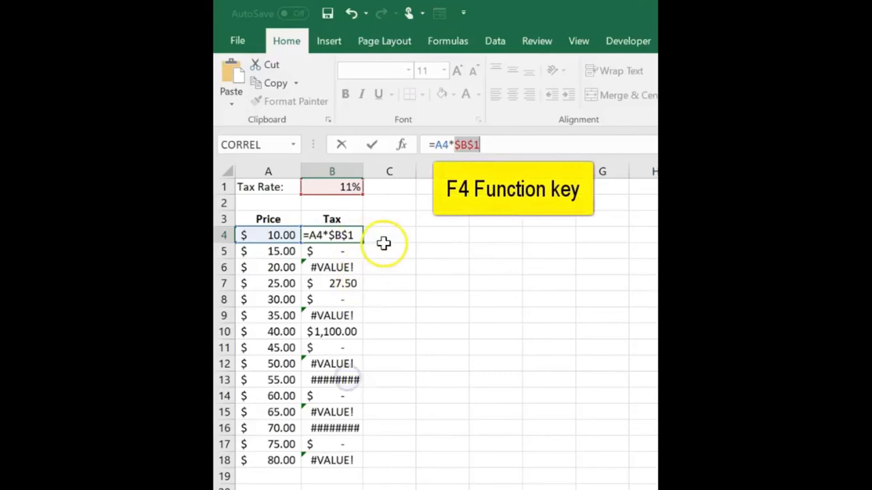
Confirm B4 as =A4*$B$1 with the tax rate reference locked absolute.
key(Return)
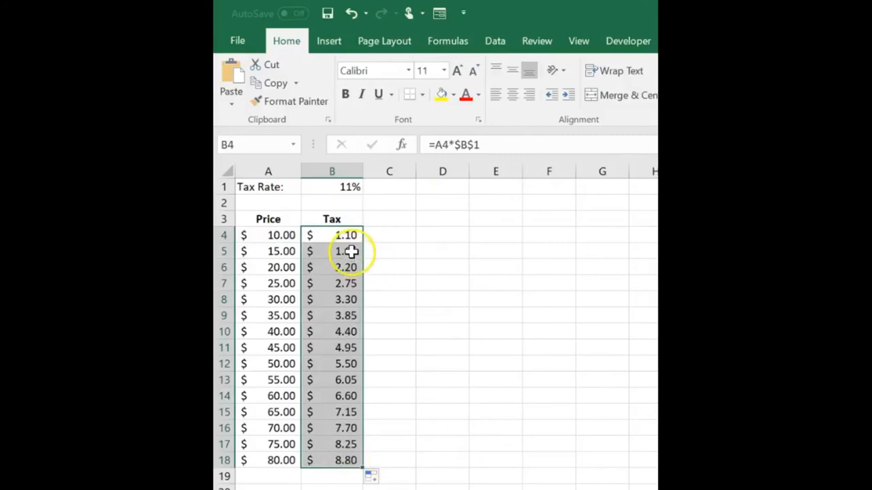
Verify the copied tax formula in B7 reads =A7*$B$1.
click(332, 283)
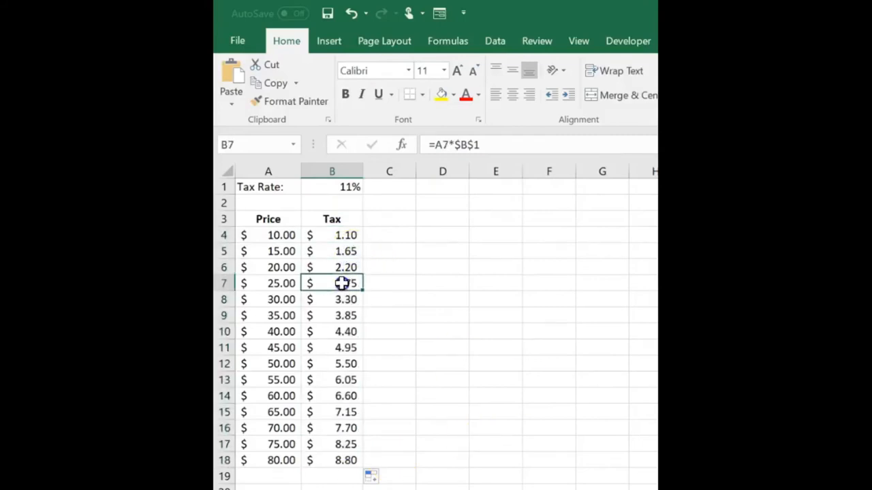